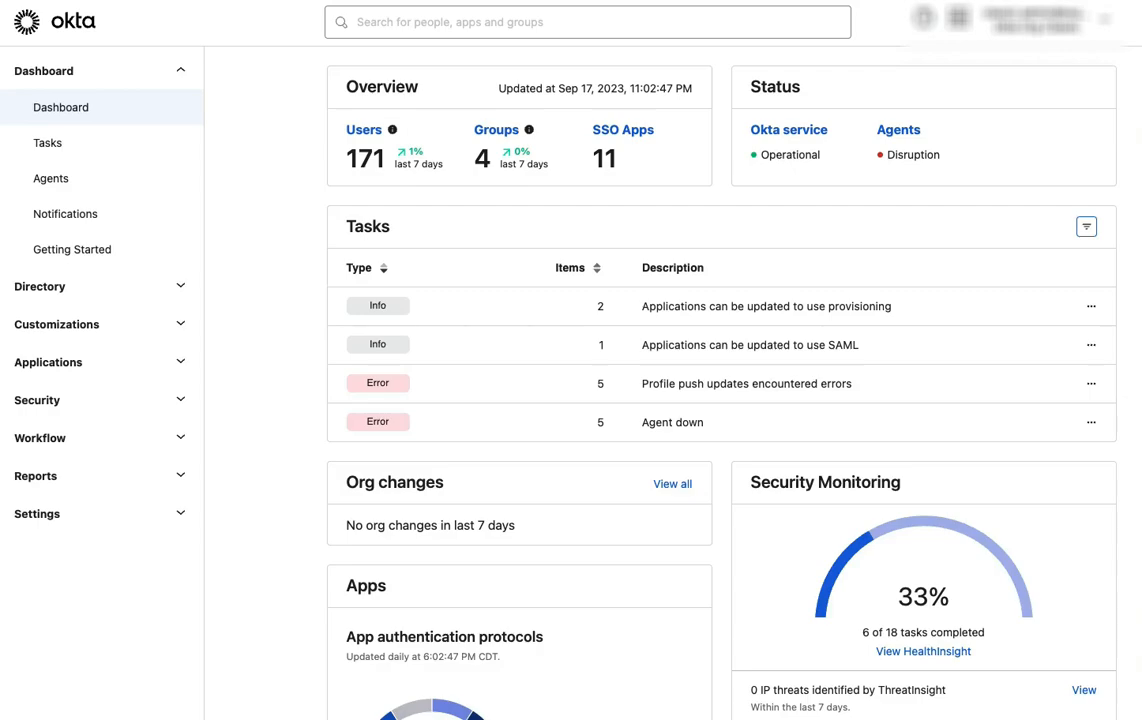
# Expand Security in the sidebar and go to Delegated Authentication
pyautogui.click(37, 399)
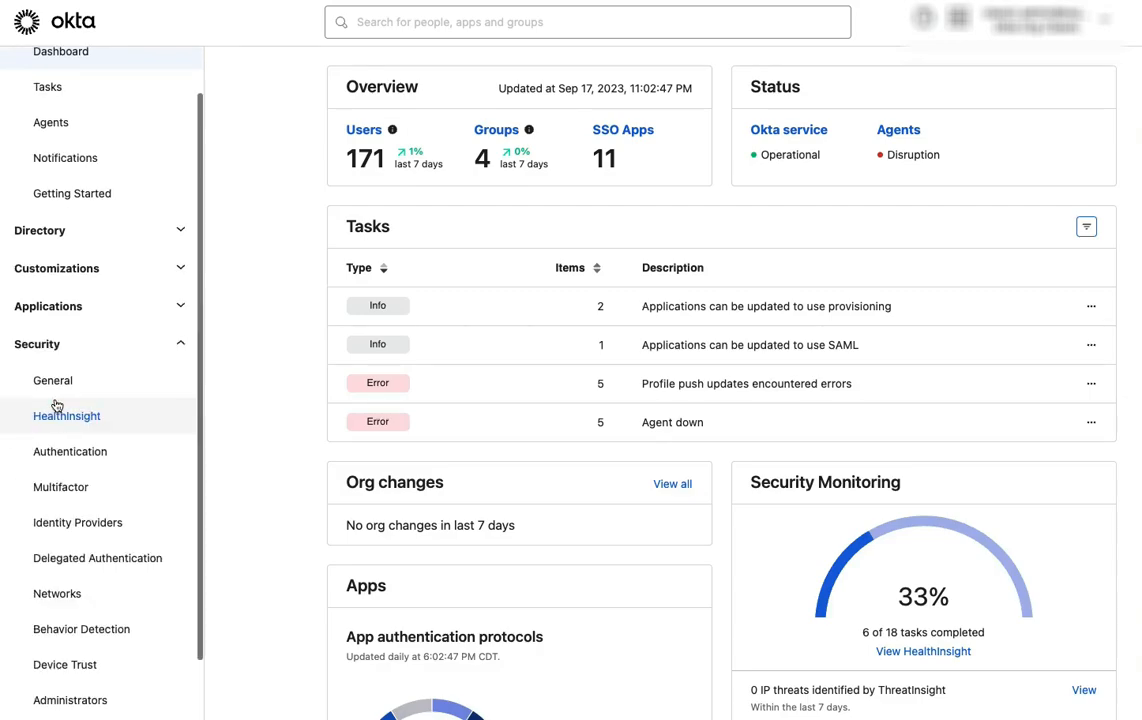
pyautogui.click(97, 558)
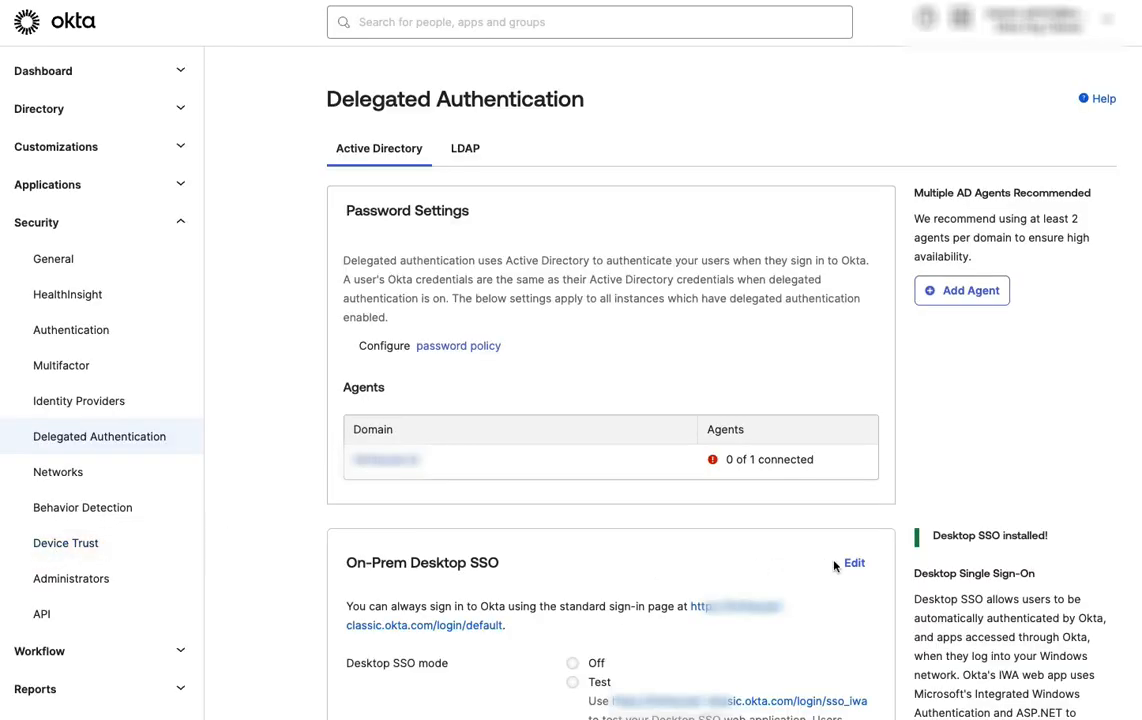
# Scroll to IWA Agents and edit agent OKTA-IWA01 to show its redirect URL
pyautogui.scroll(-3)
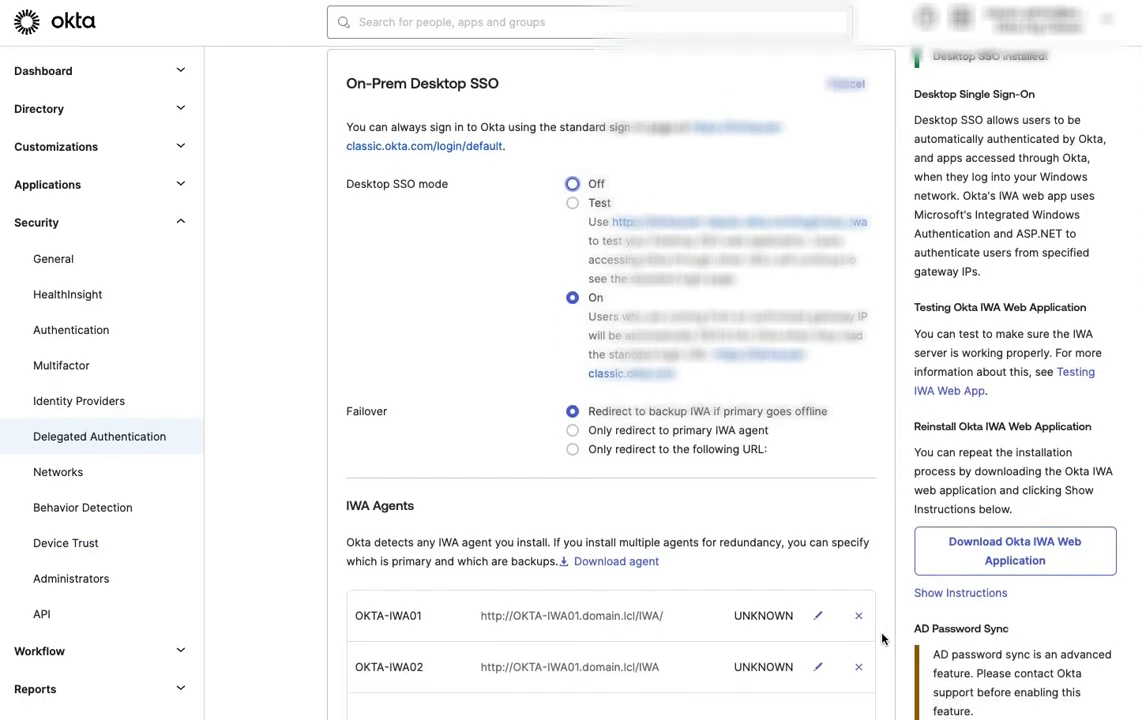
pyautogui.scroll(-3)
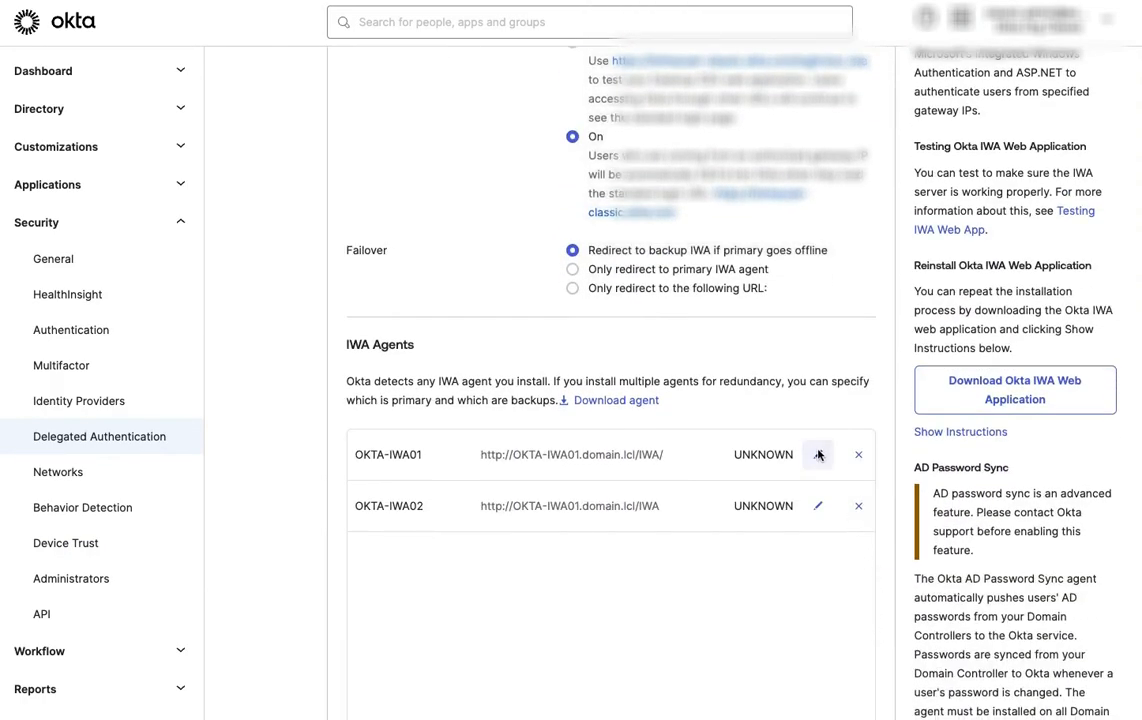
pyautogui.click(817, 454)
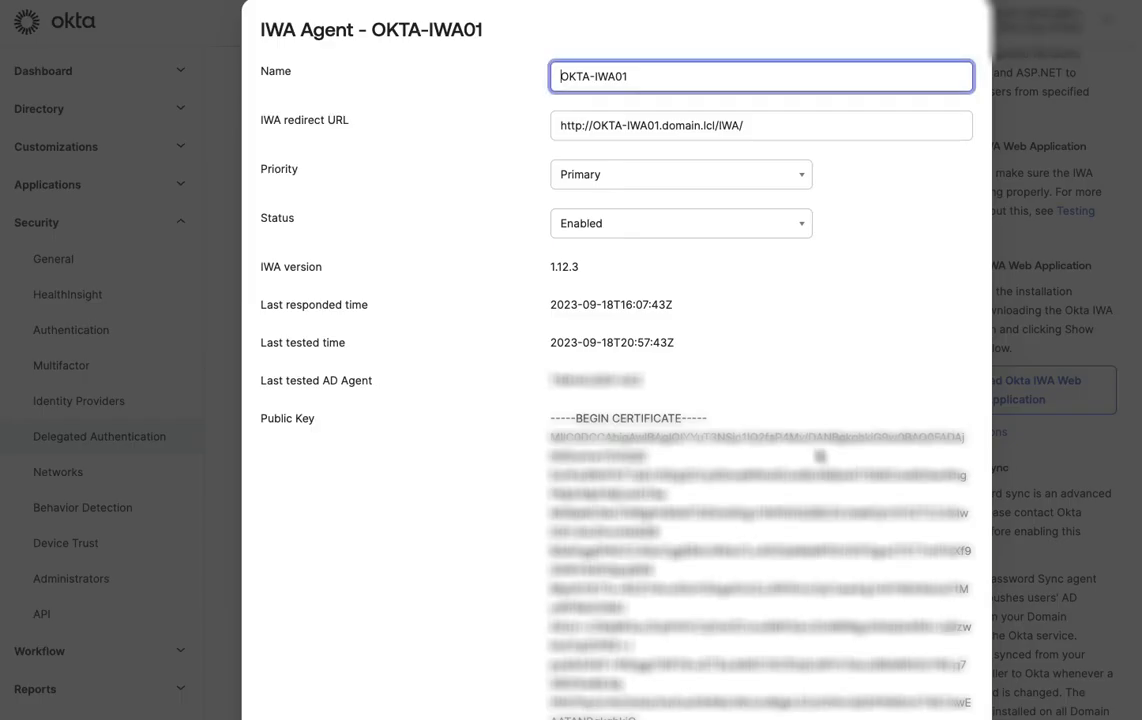